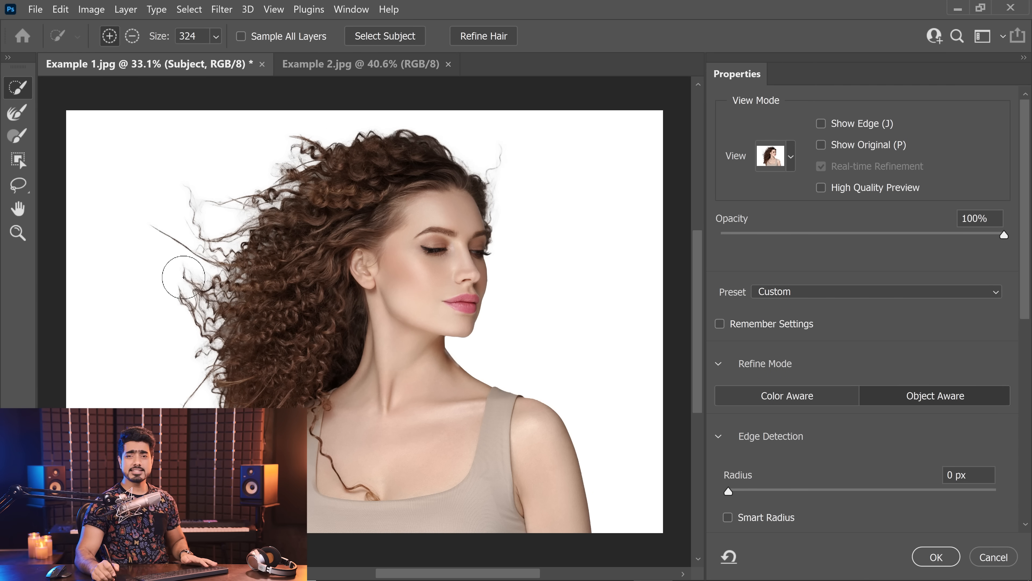
mouse_move(642, 302)
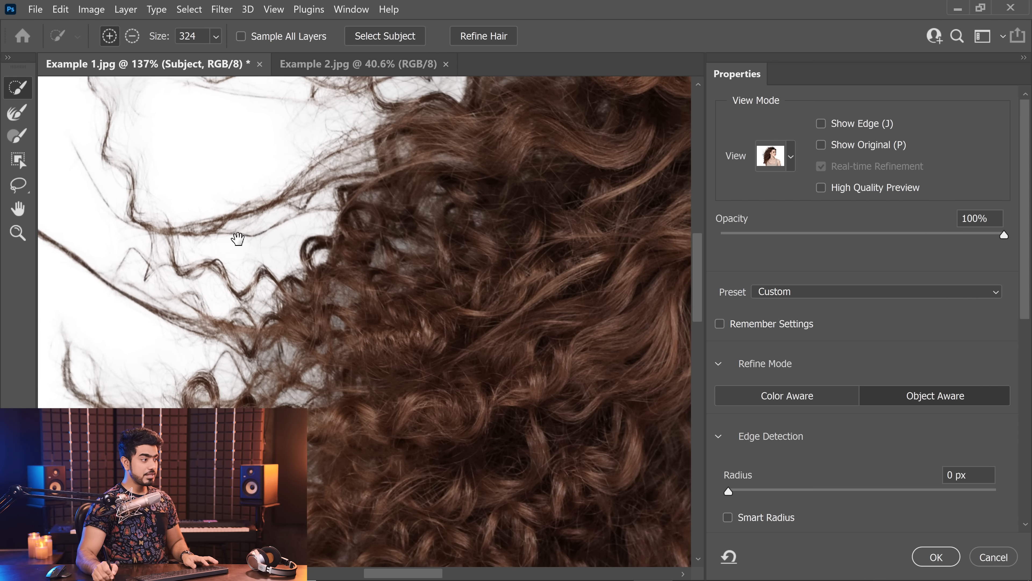
Toggle Refine Mode between Color Aware and Object Aware on the hair edges, ending on Color Aware
left_click(786, 395)
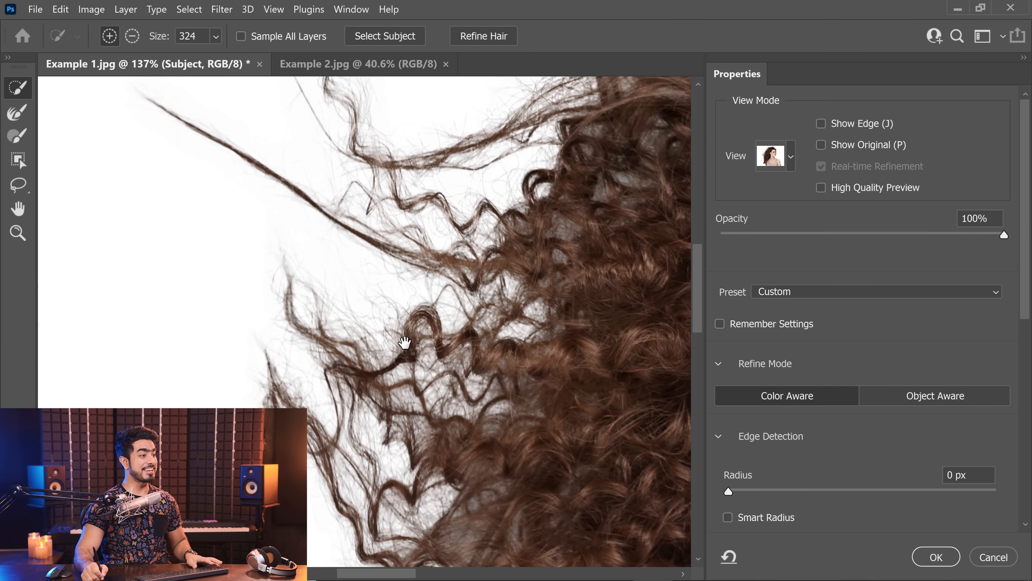
left_click(935, 396)
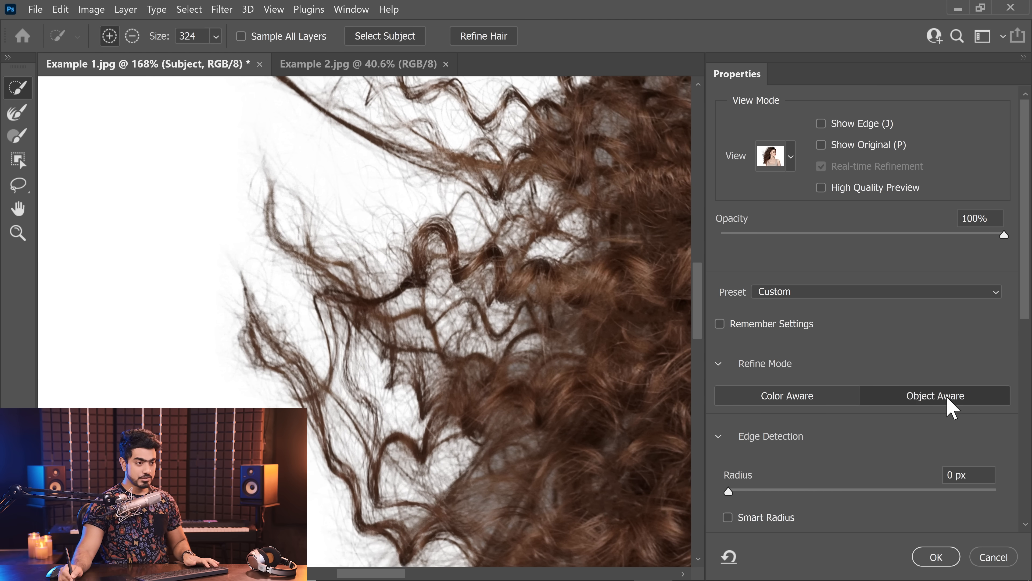
left_click(786, 395)
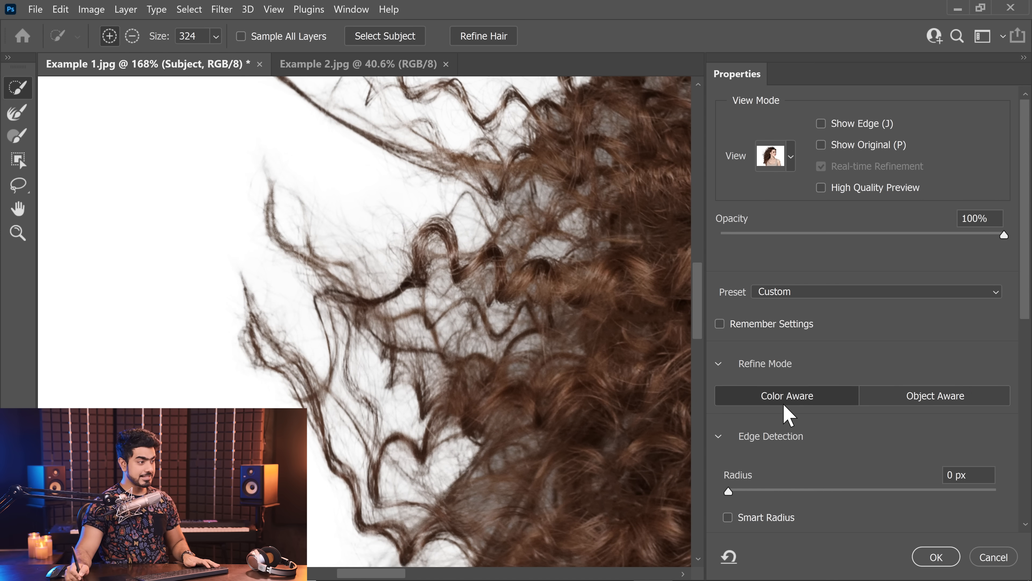